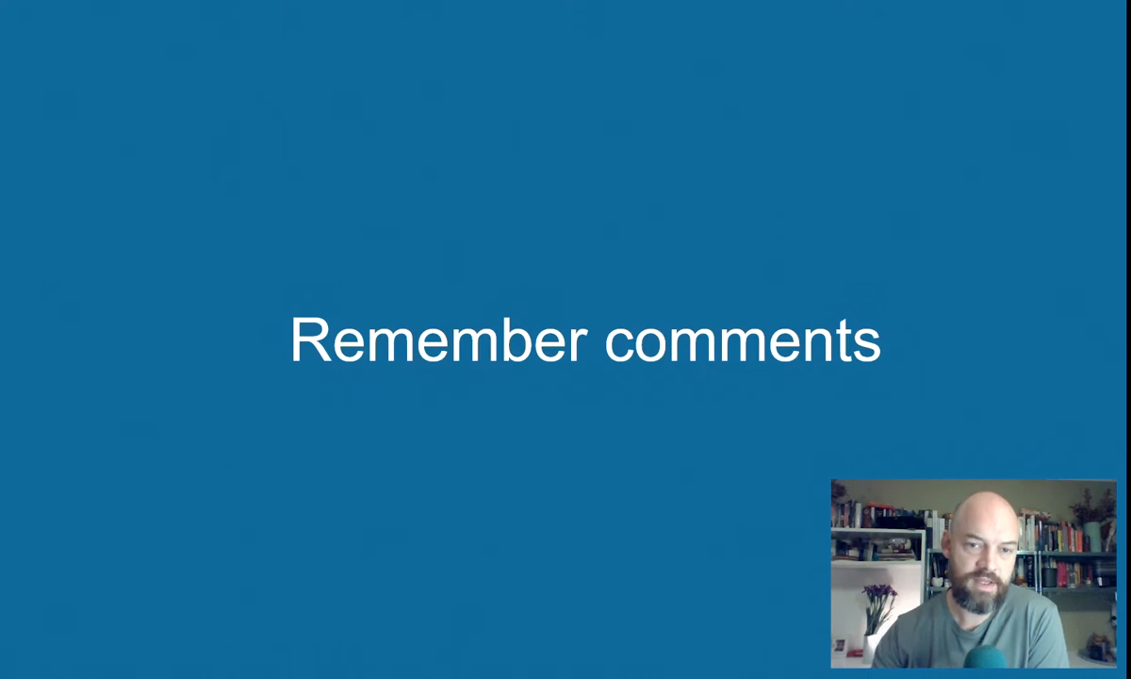
key(Right)
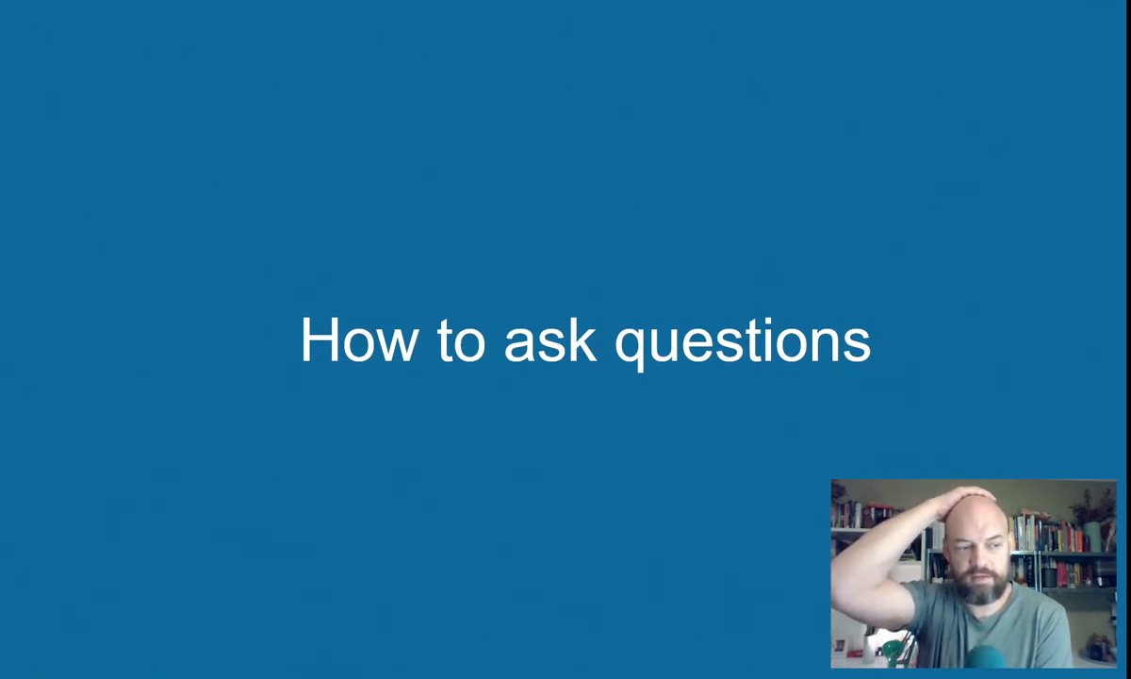
key(Right)
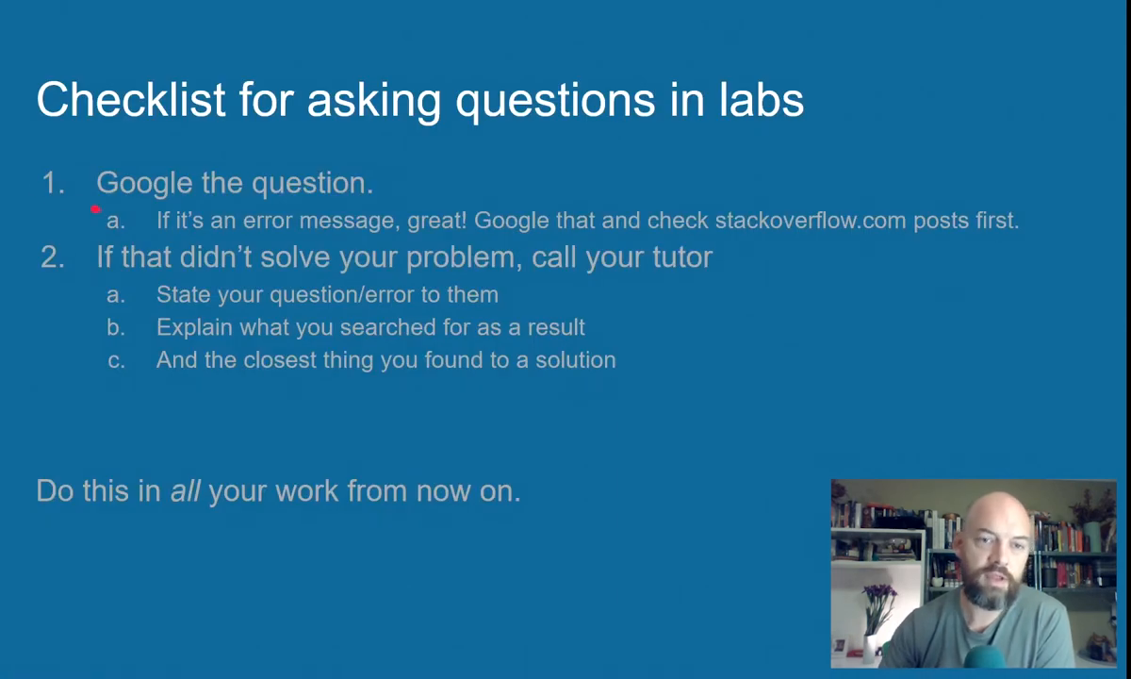